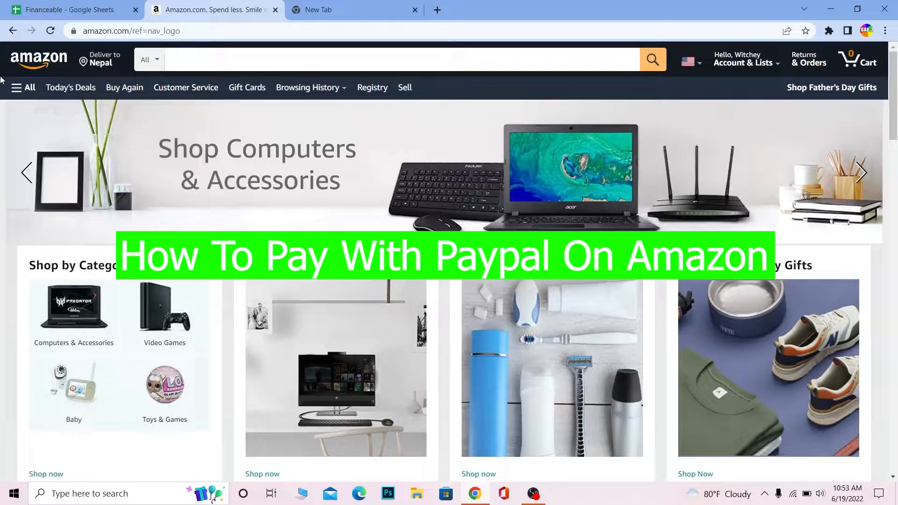
Search Dundle for 'amazon', add the $100 Amazon.com gift card and proceed to checkout.
left_click(862, 174)
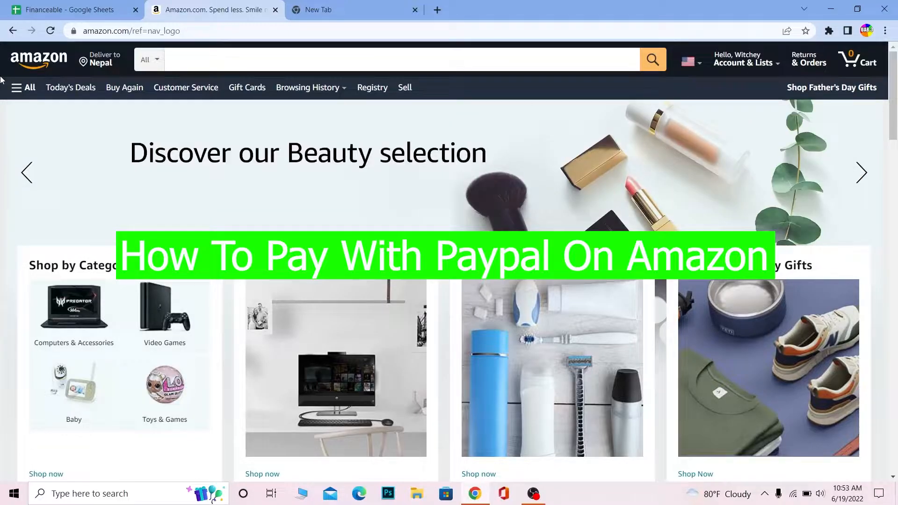
left_click(860, 173)
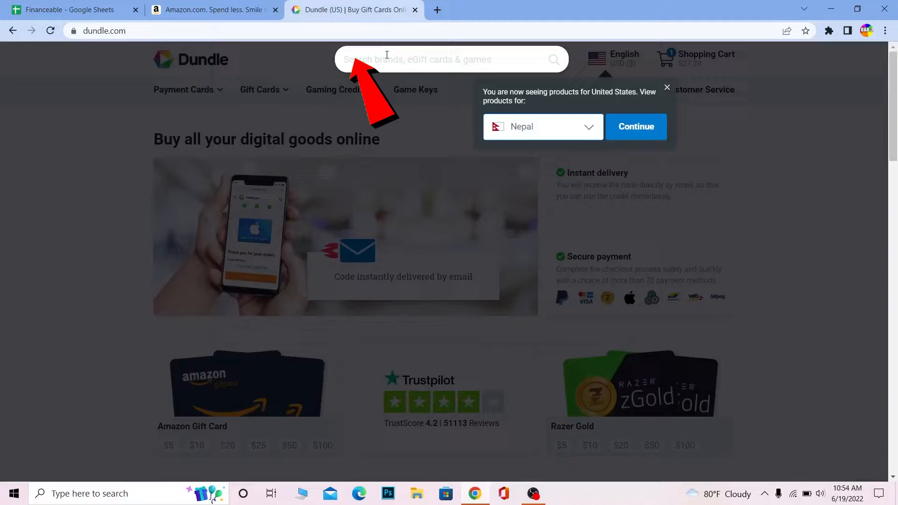
type("amazon")
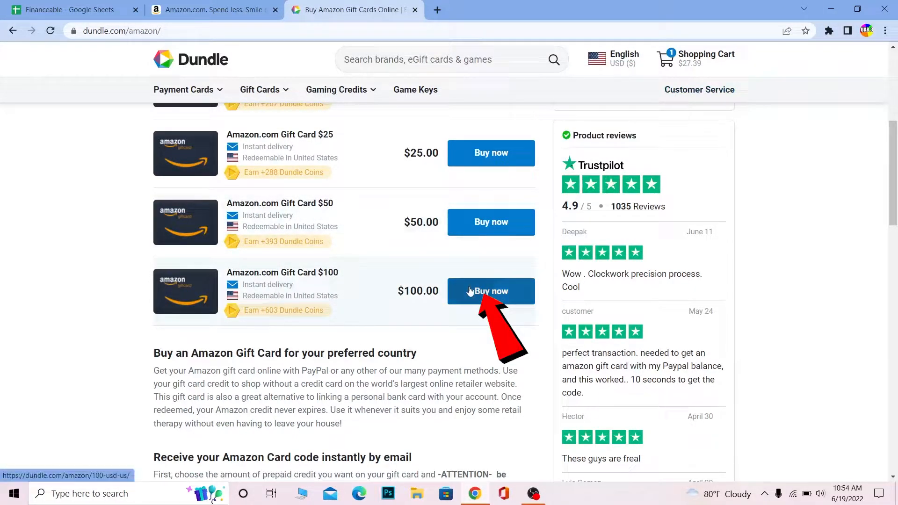
left_click(490, 291)
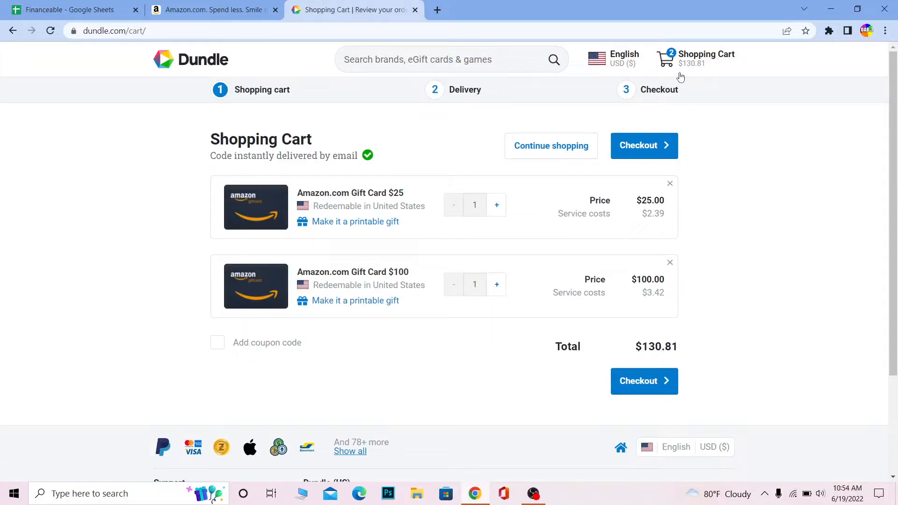
left_click(669, 183)
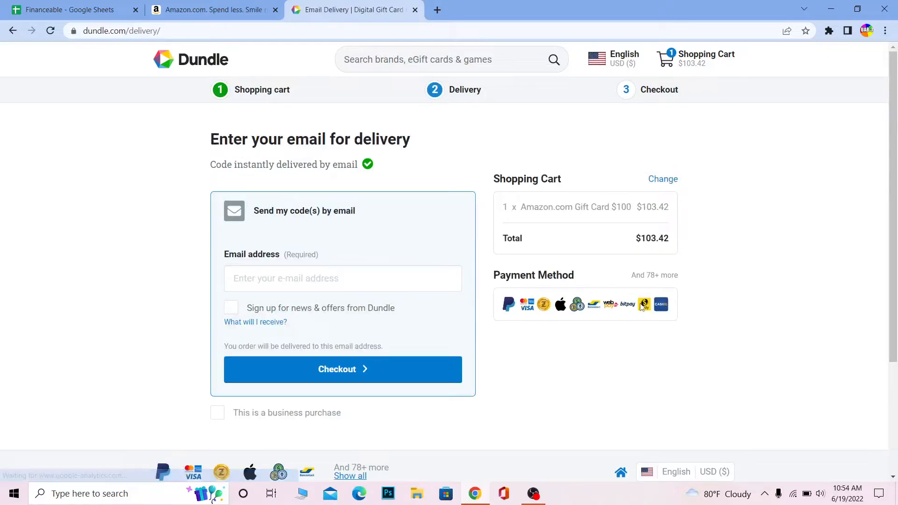
left_click(342, 278)
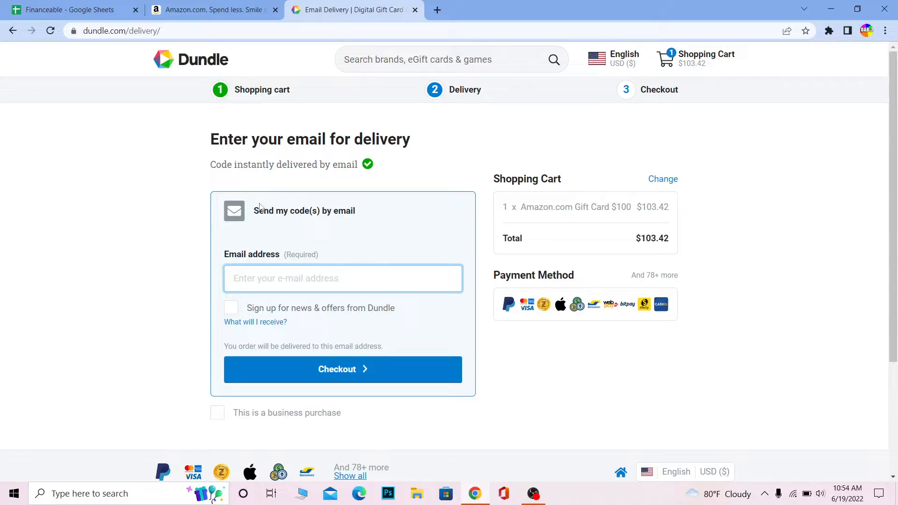
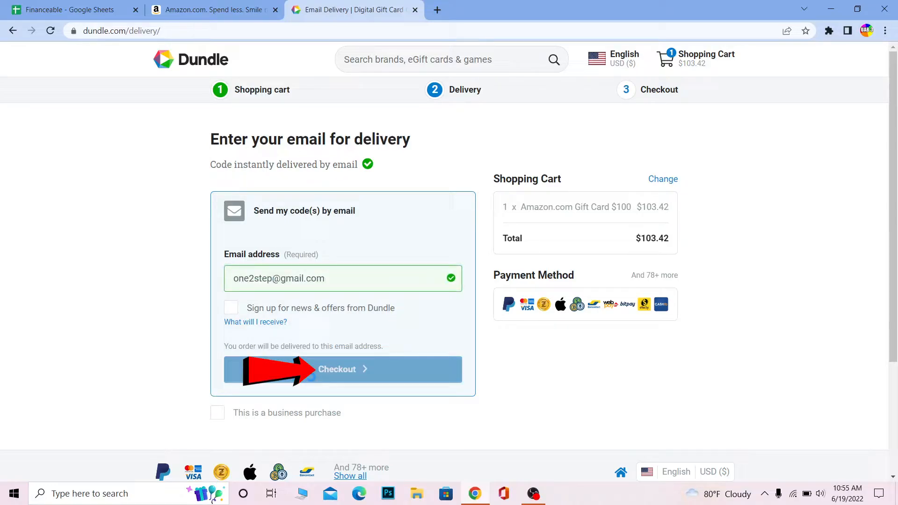
left_click(342, 369)
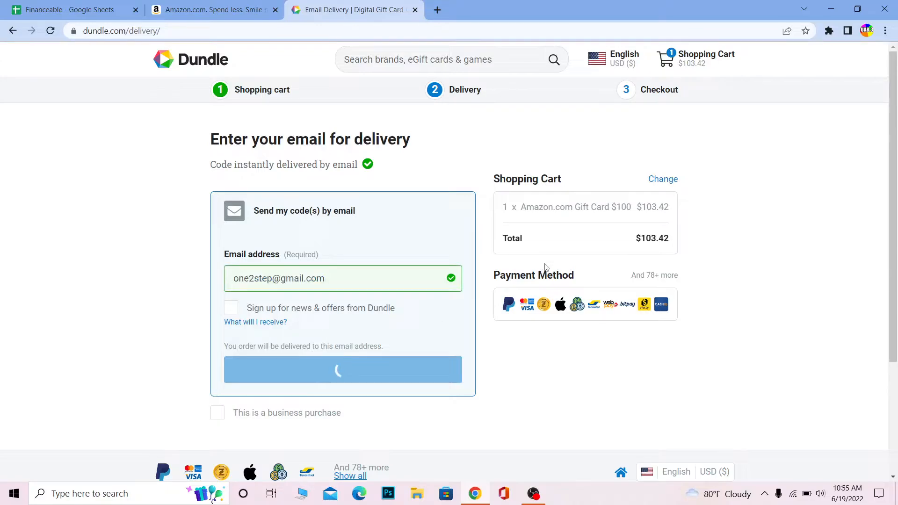
left_click(343, 369)
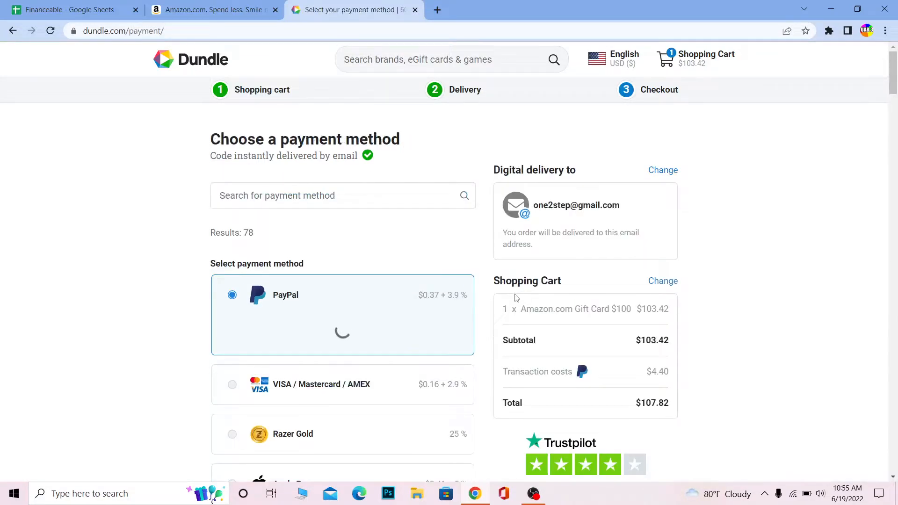
mouse_move(143, 329)
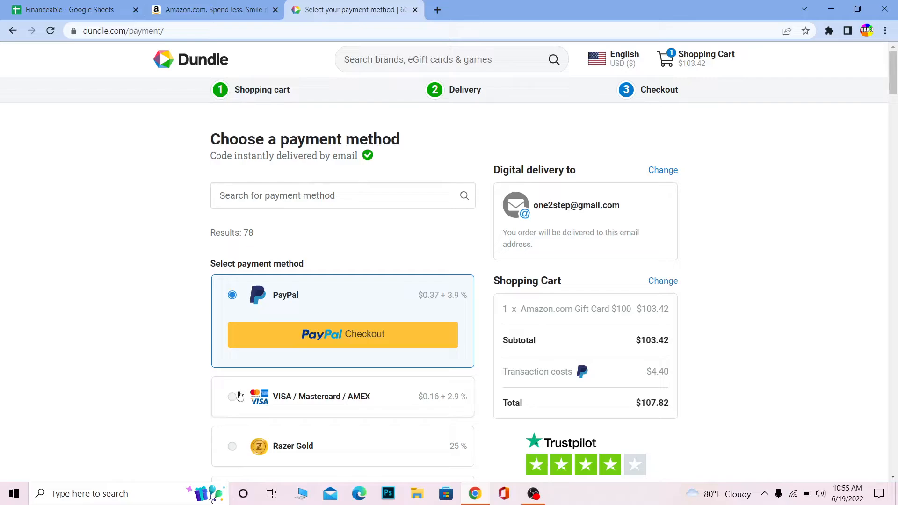
mouse_move(142, 326)
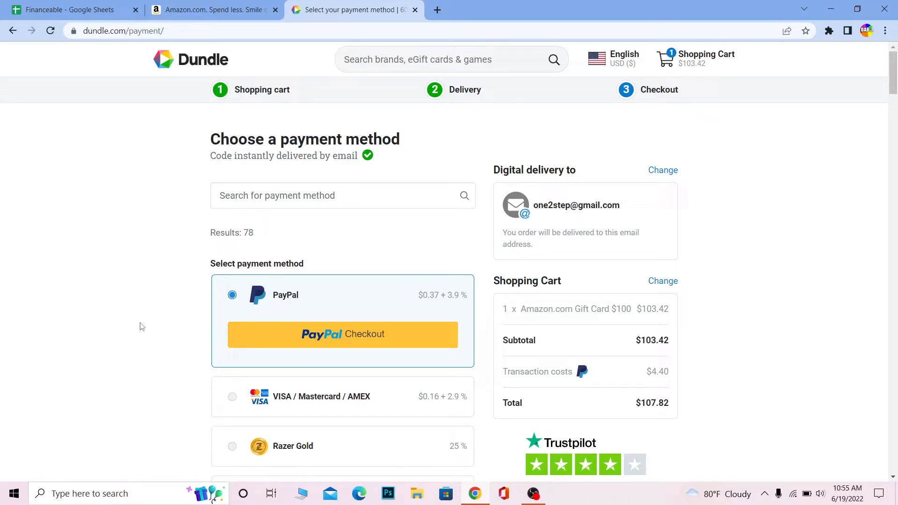
mouse_move(151, 299)
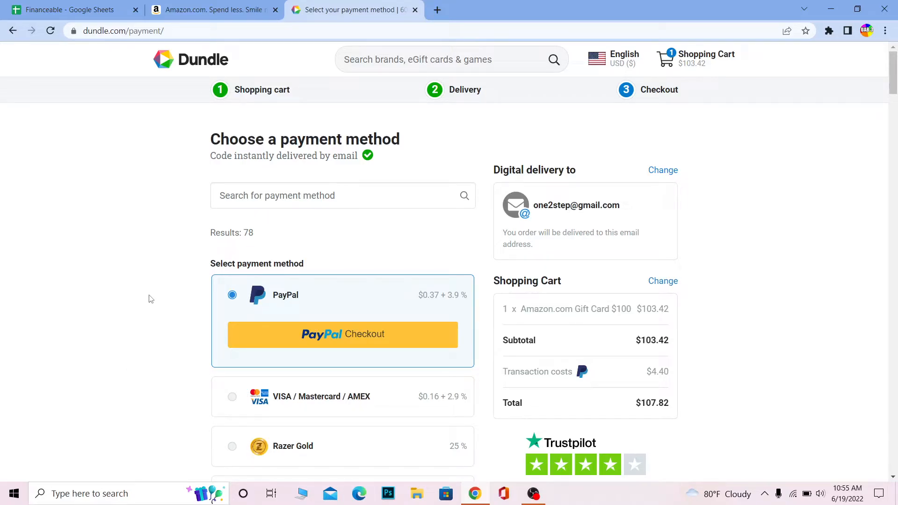
mouse_move(296, 340)
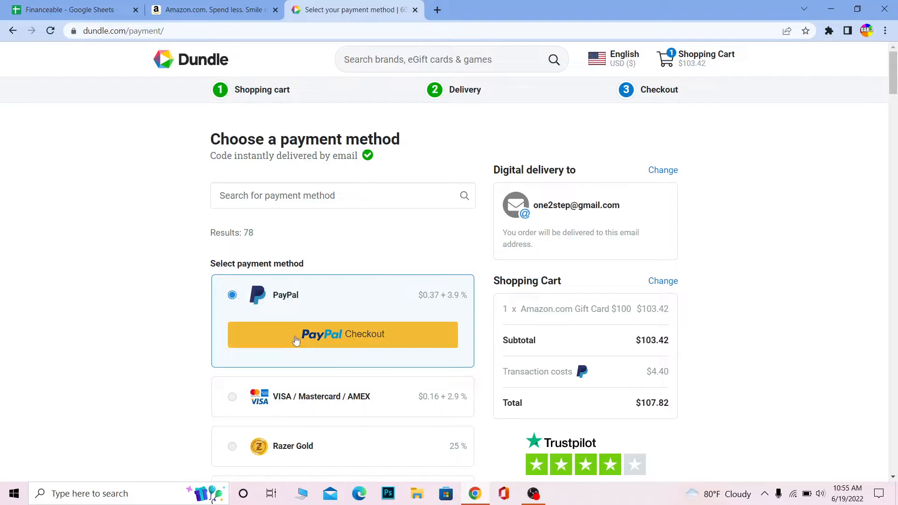
Start PayPal checkout, which returns a 'Something went wrong' reload message.
left_click(342, 335)
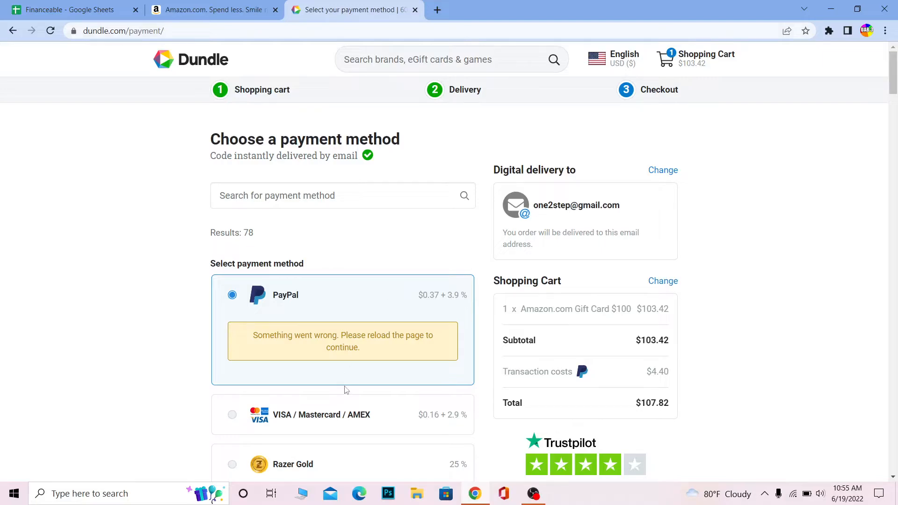
In the Amazon tab, go via Account to the Redeem a gift card page.
left_click(212, 9)
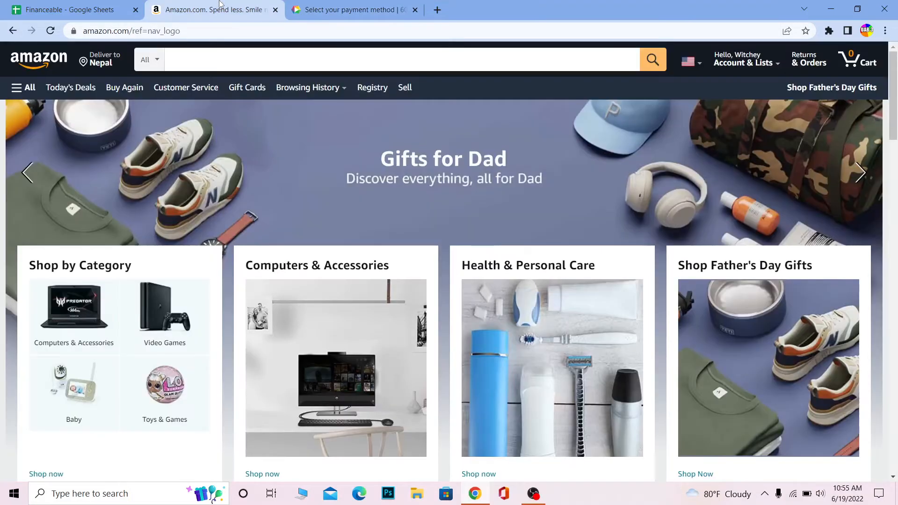
mouse_move(714, 255)
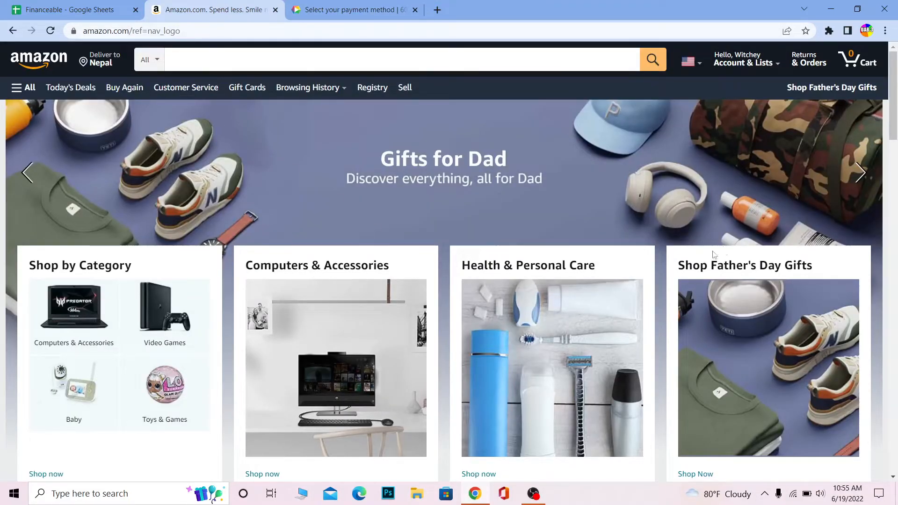
left_click(746, 58)
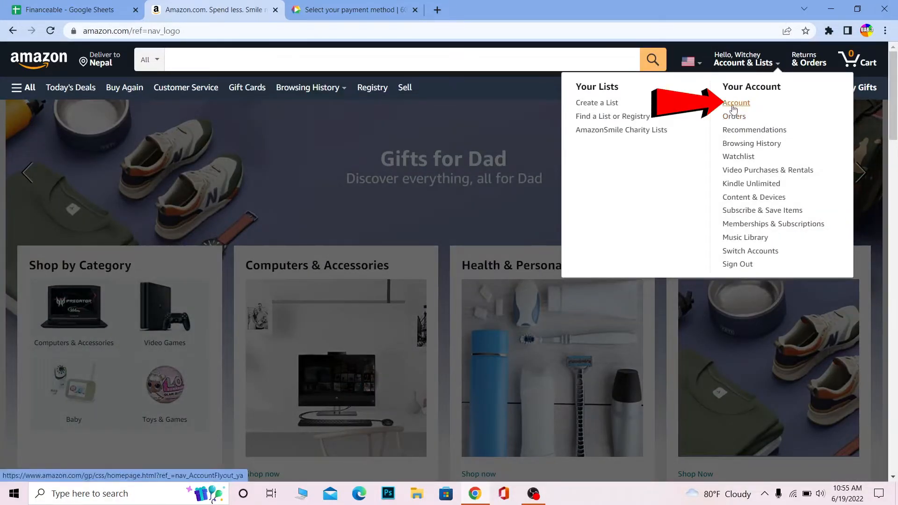
left_click(735, 103)
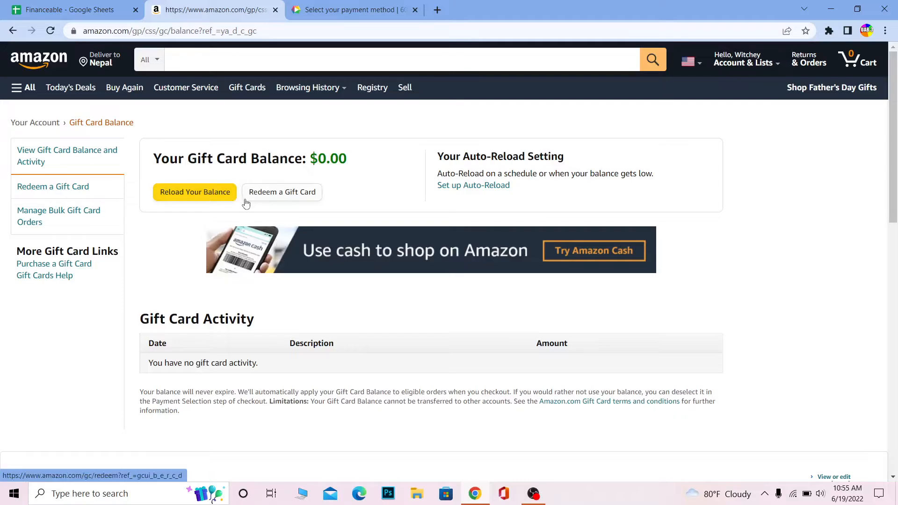
left_click(281, 192)
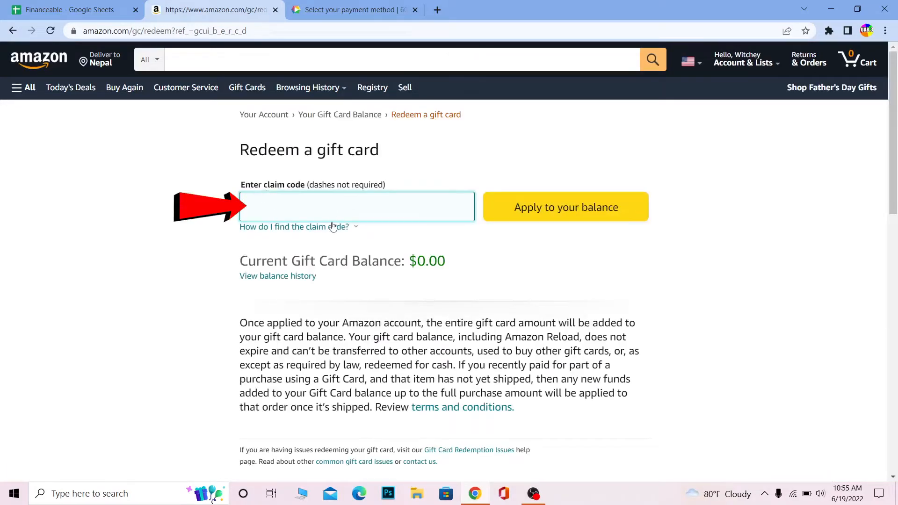
left_click(354, 10)
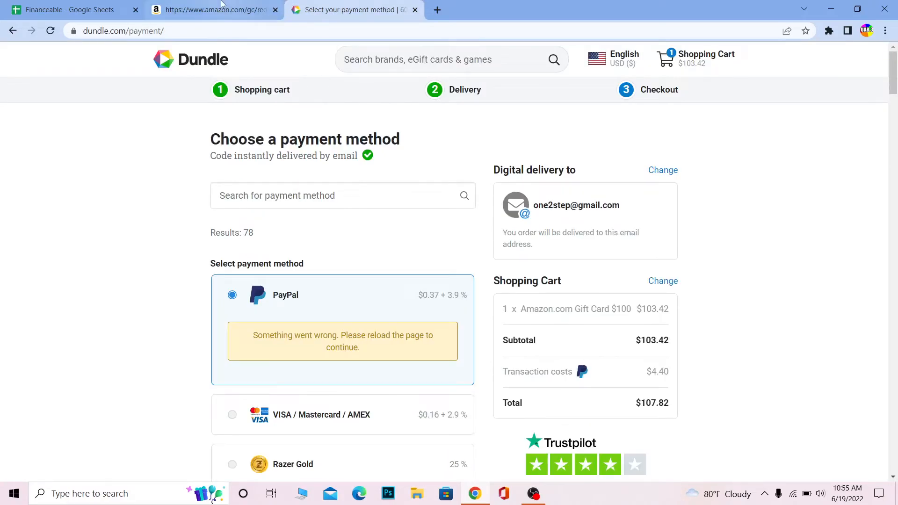
left_click(215, 9)
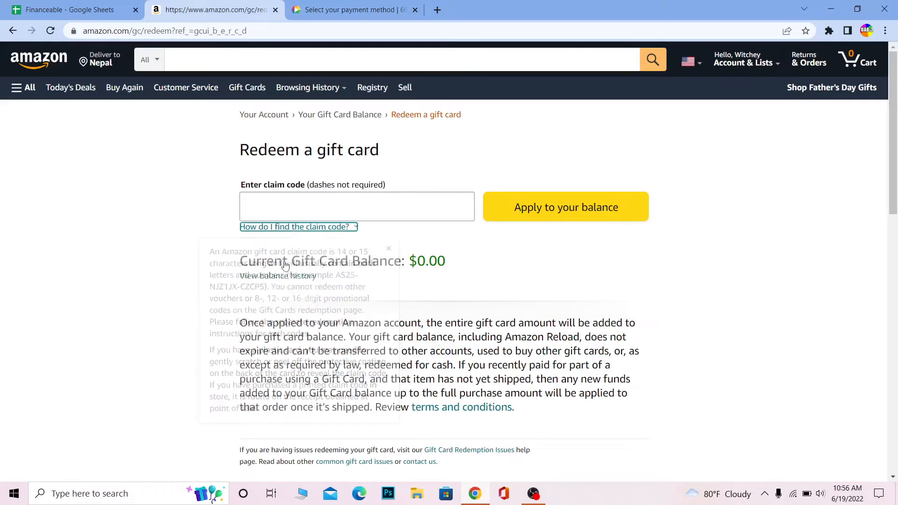
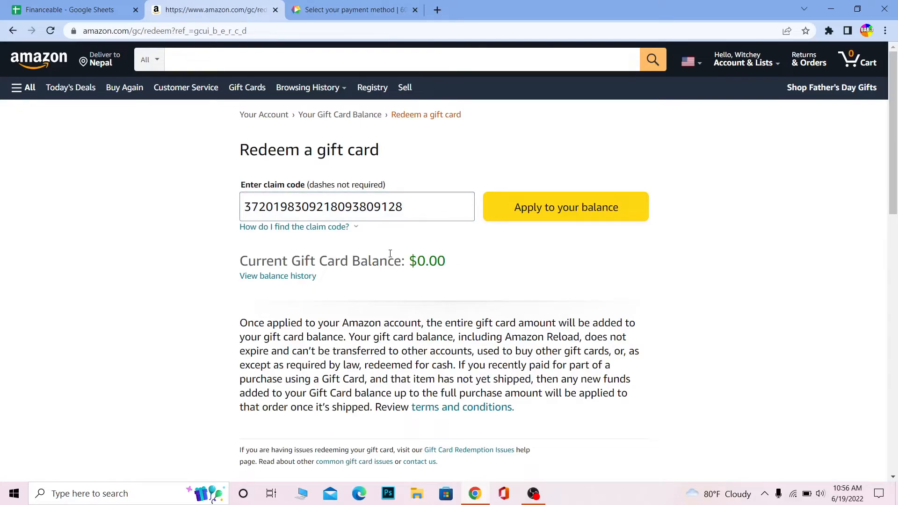
Select the $0.00 balance and glance at the Dundle payment tab before returning.
double_click(427, 261)
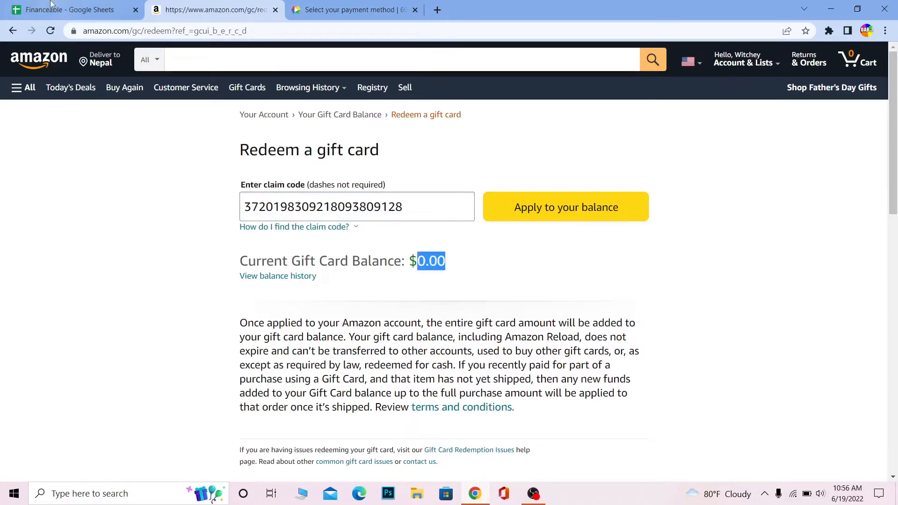
mouse_move(104, 155)
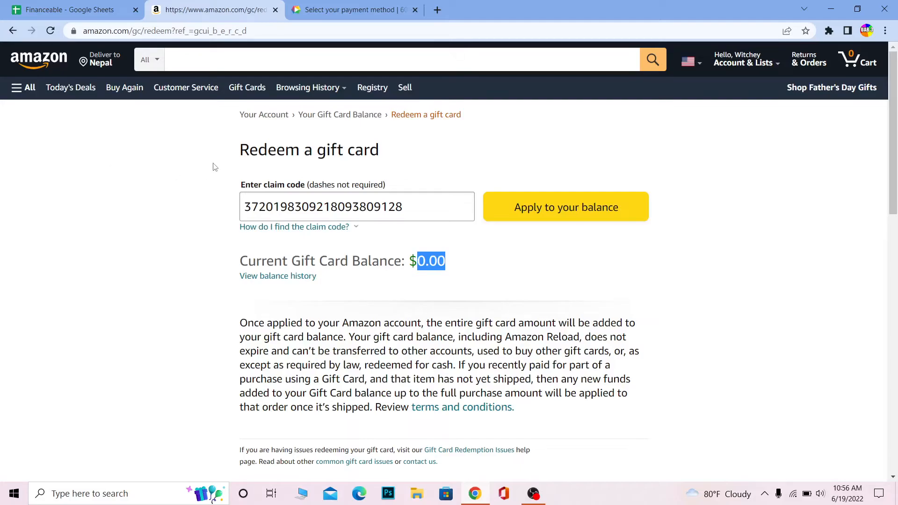
left_click(353, 10)
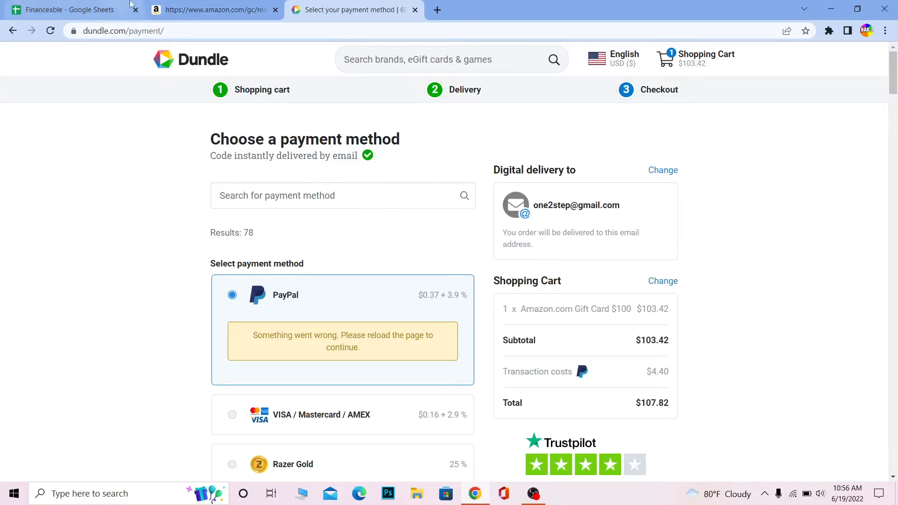
left_click(212, 10)
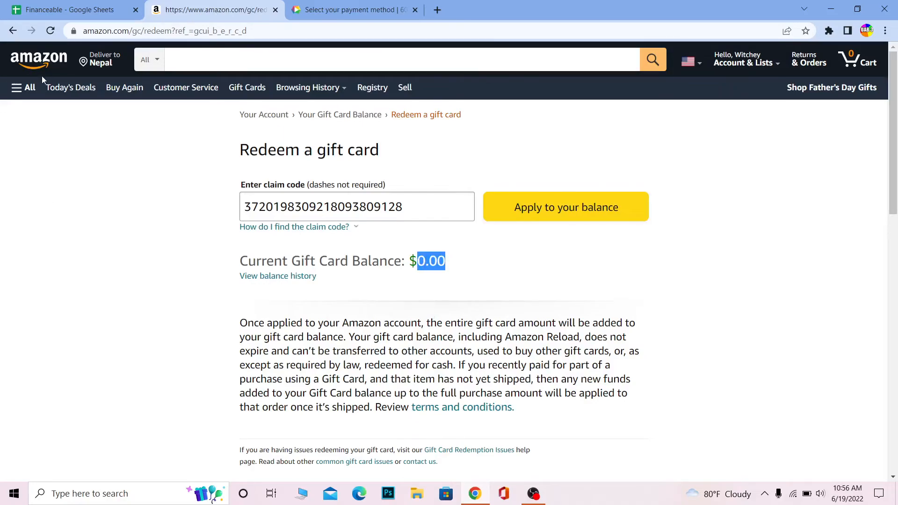
Return to the Amazon home page via the logo without applying the code.
left_click(40, 59)
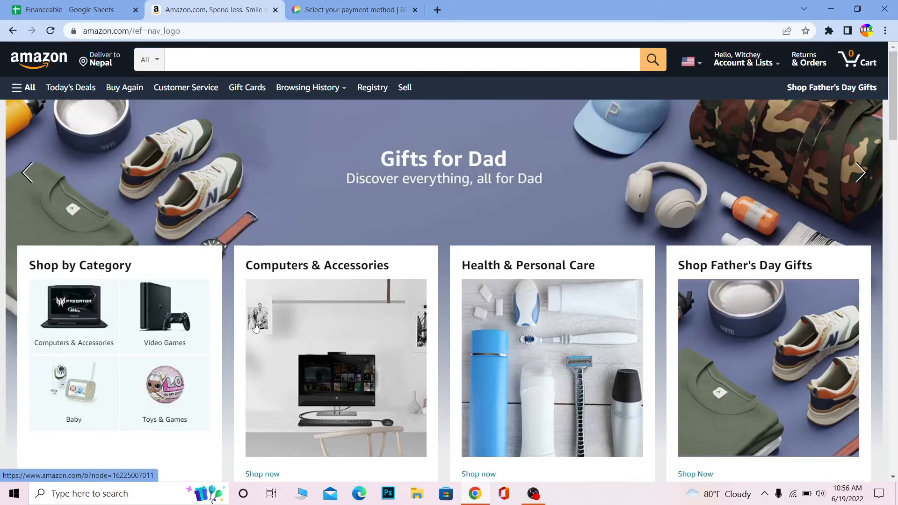
left_click(861, 173)
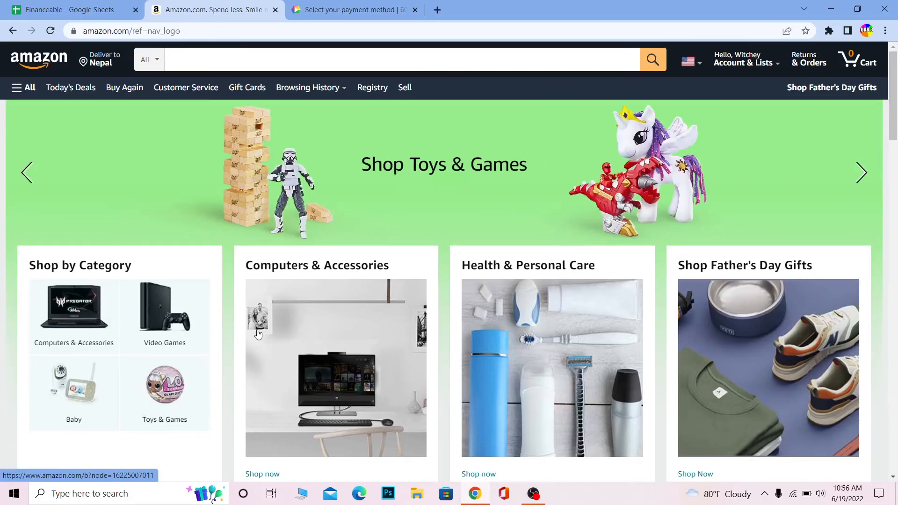